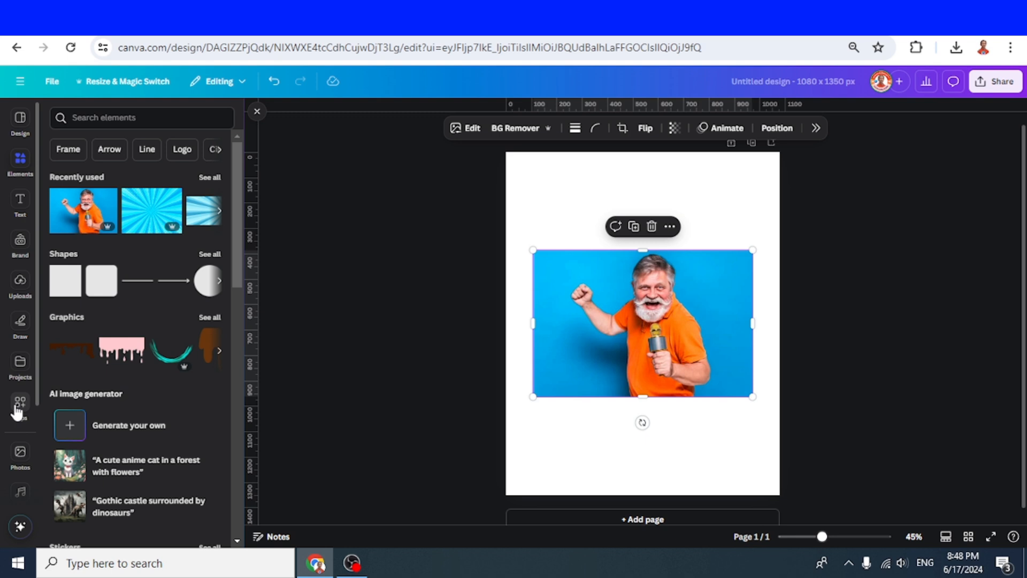
- Cartoonize the selected photo of the man with the Cartoon Filter app found via an 'cartoo' Apps search
{"action": "left_click", "coordinate": [20, 404]}
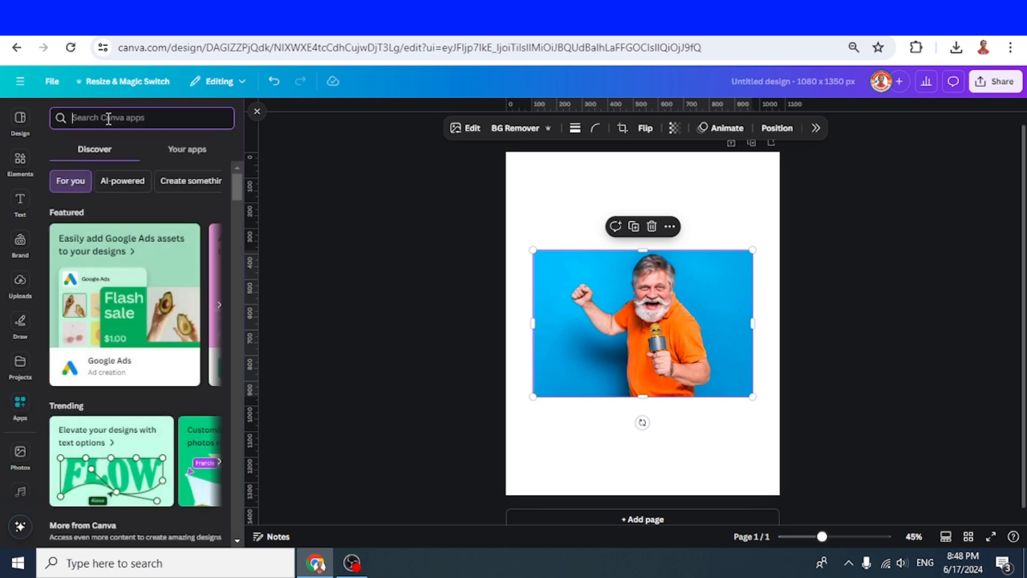
{"action": "type", "text": "cartoo"}
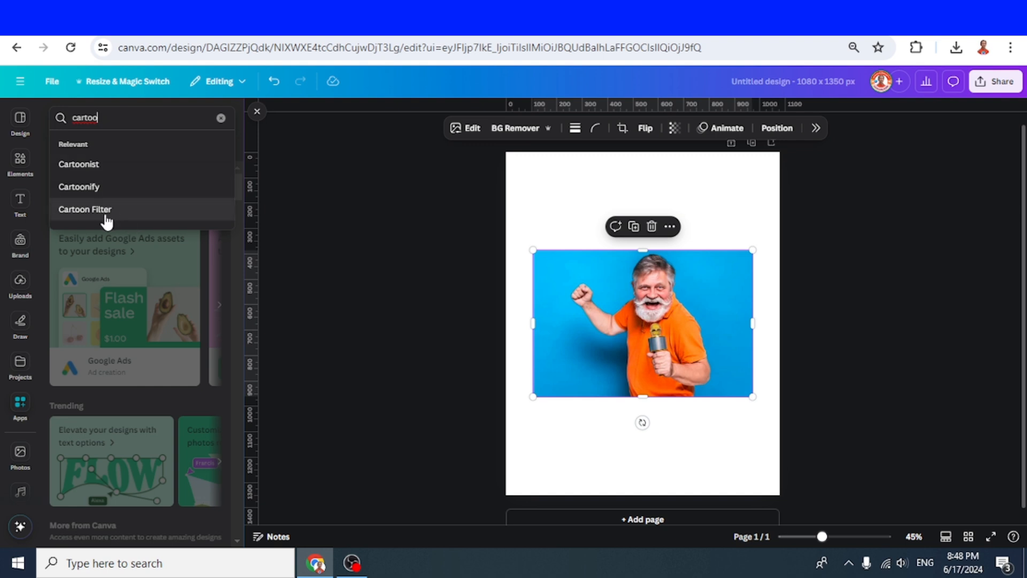
{"action": "left_click", "coordinate": [85, 210]}
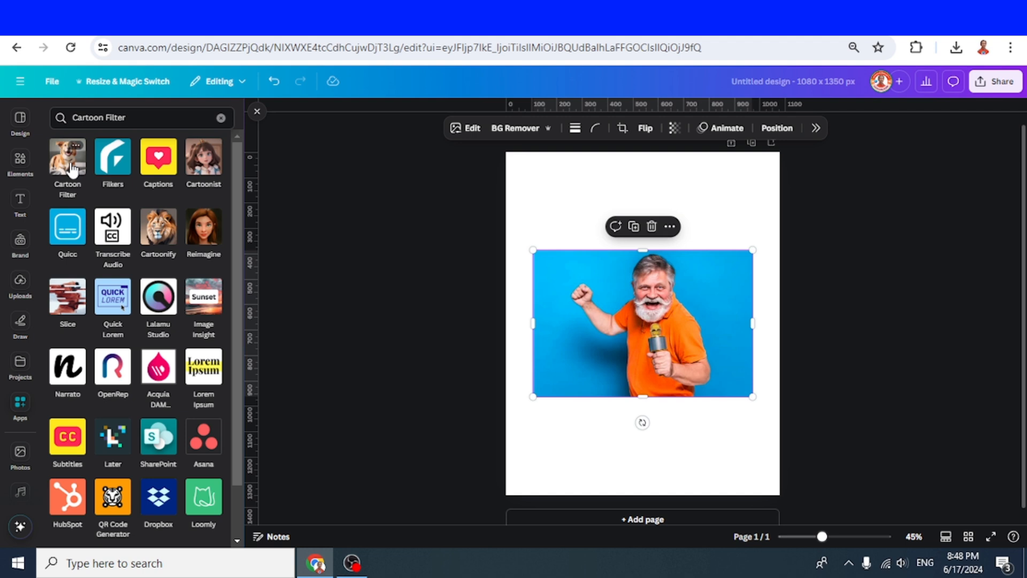
{"action": "left_click", "coordinate": [67, 156]}
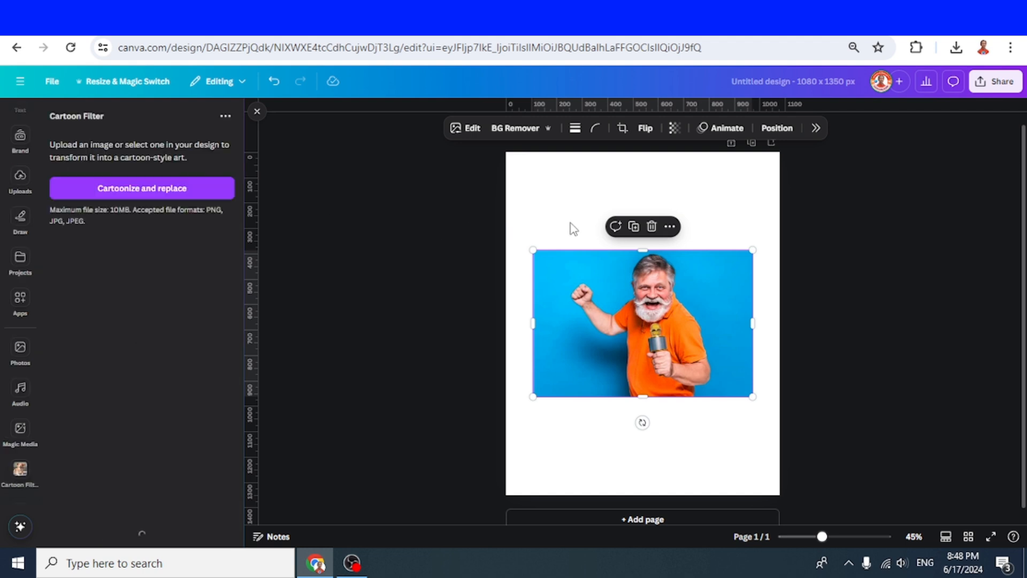
{"action": "mouse_move", "coordinate": [624, 323]}
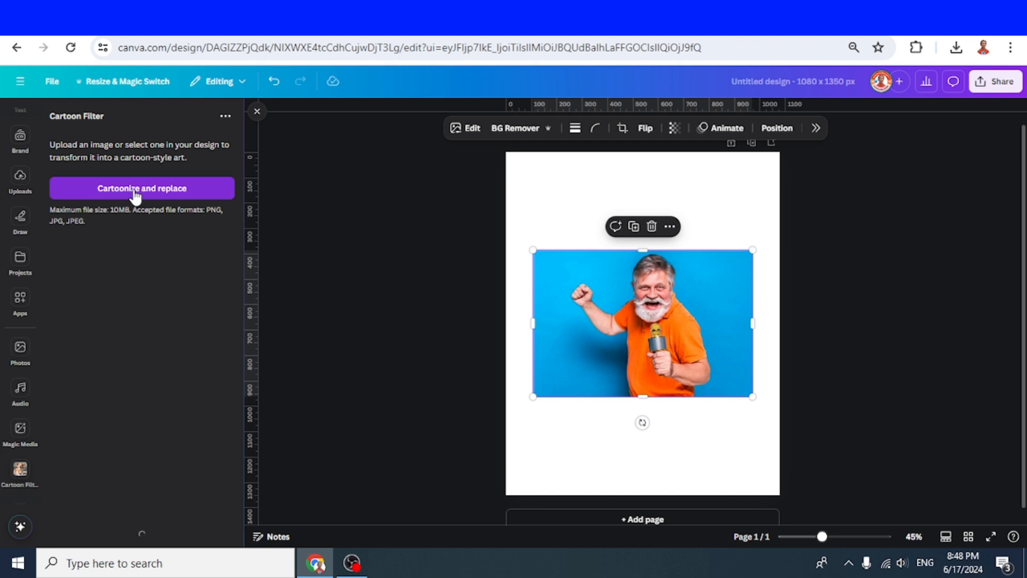
{"action": "left_click", "coordinate": [141, 187]}
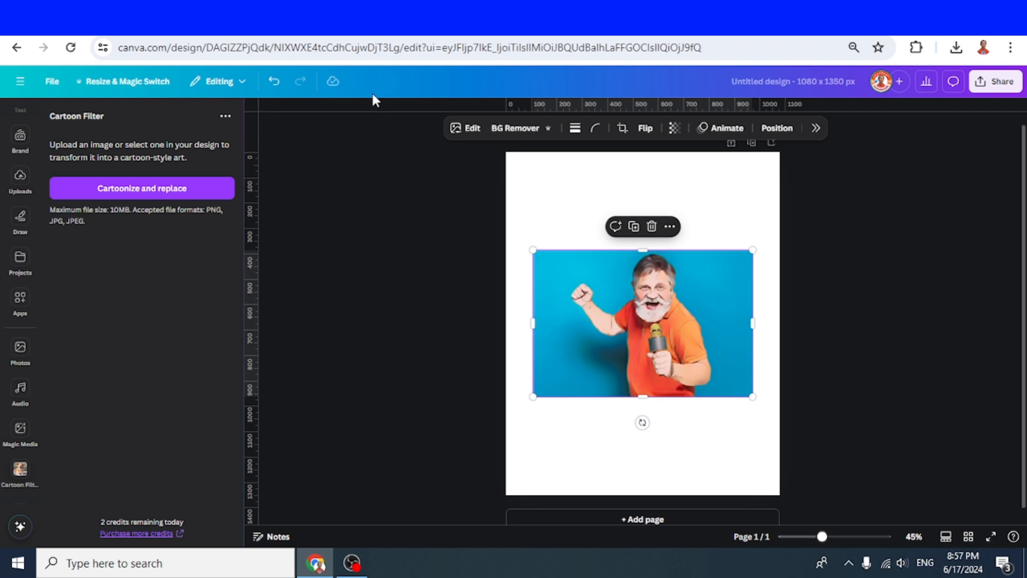
{"action": "mouse_move", "coordinate": [673, 318]}
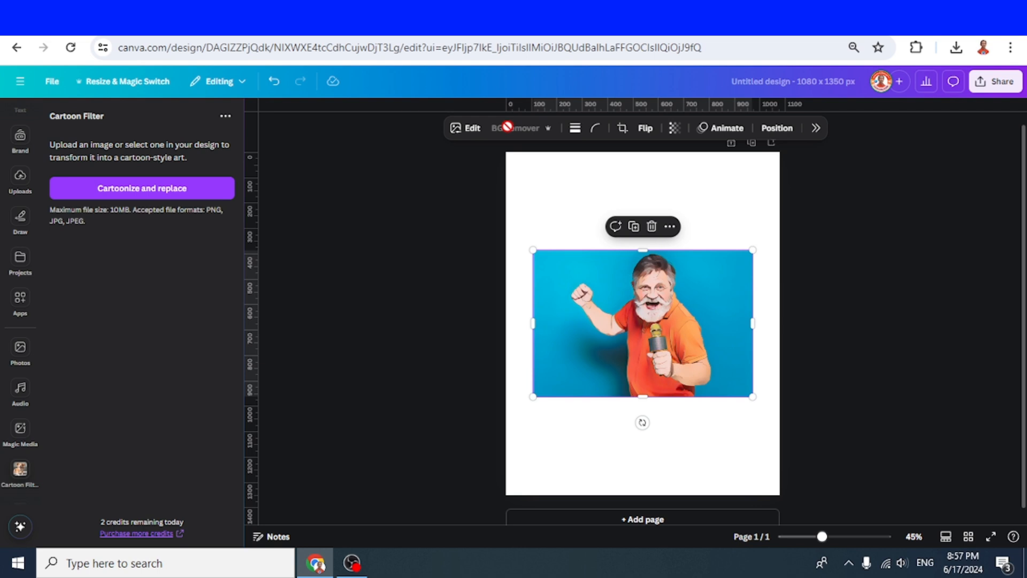
- Remove the man's photo backdrop and set the blue comic halftone image as the page background
{"action": "left_click", "coordinate": [516, 128]}
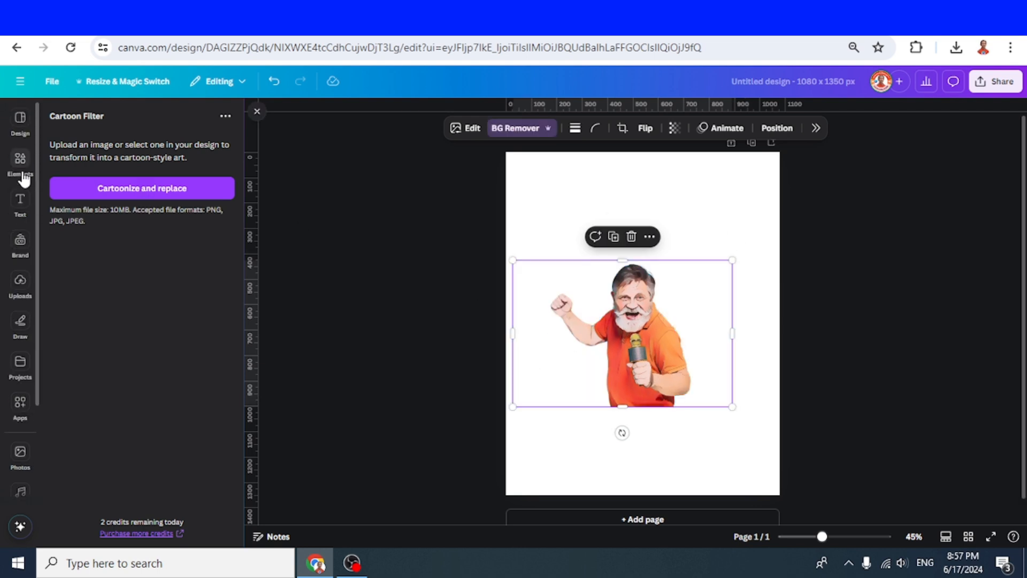
{"action": "left_click", "coordinate": [19, 161]}
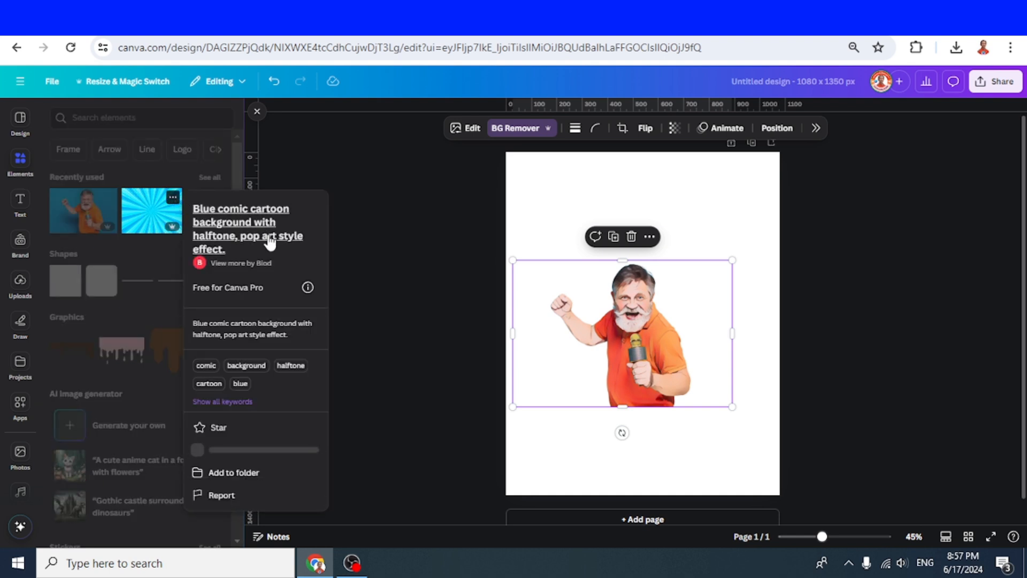
{"action": "mouse_move", "coordinate": [155, 217]}
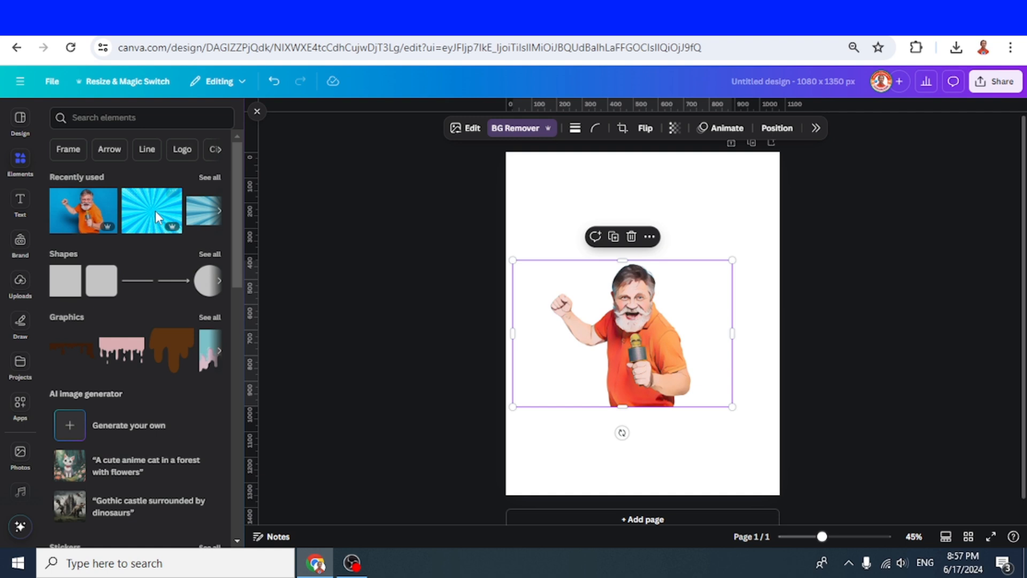
{"action": "right_click", "coordinate": [600, 332]}
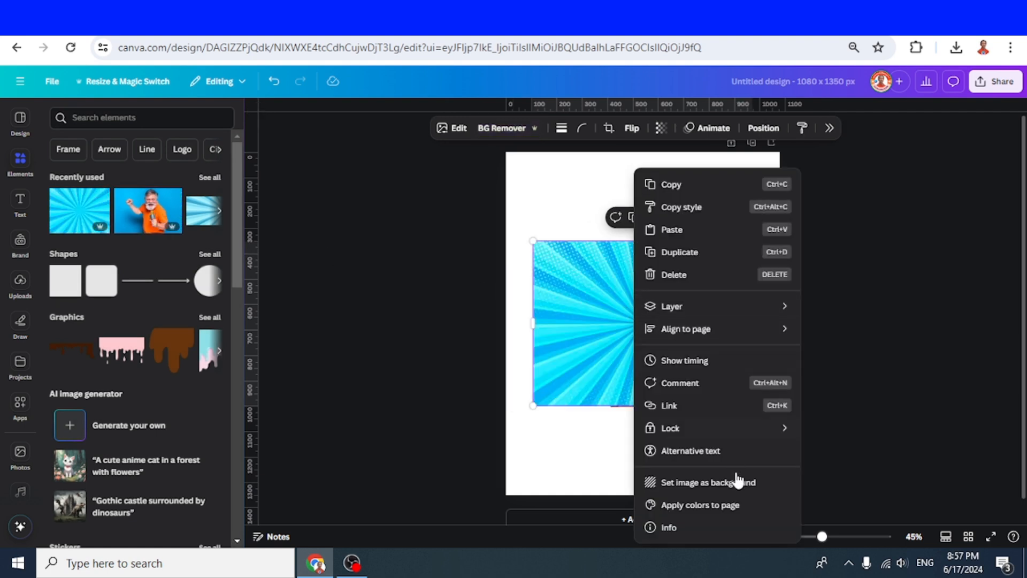
{"action": "left_click", "coordinate": [710, 482]}
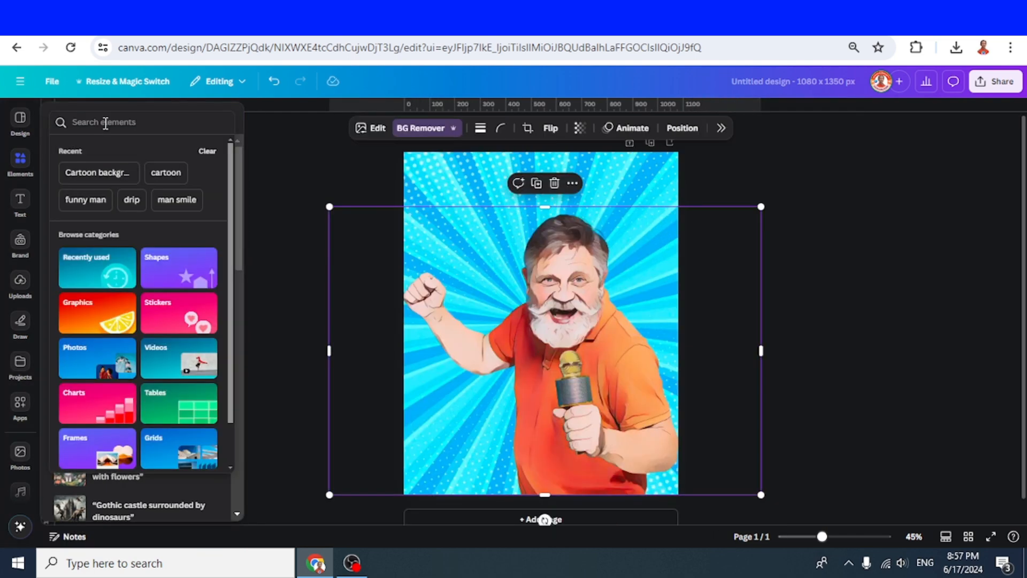
- Add yellow comic burst shapes from a 'comic text' Elements search and send the top one behind the man
{"action": "type", "text": "comic text"}
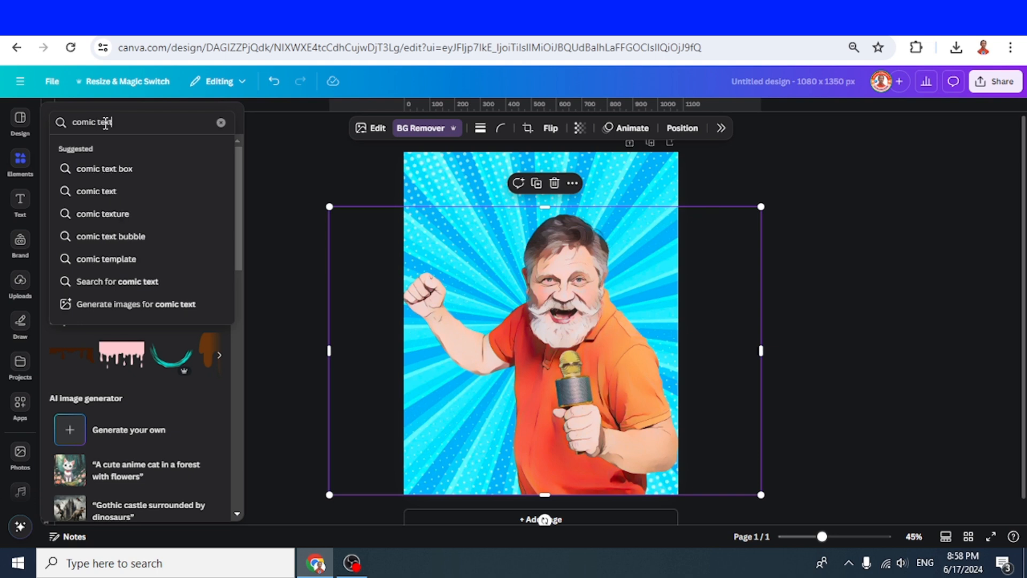
{"action": "key", "text": "Enter"}
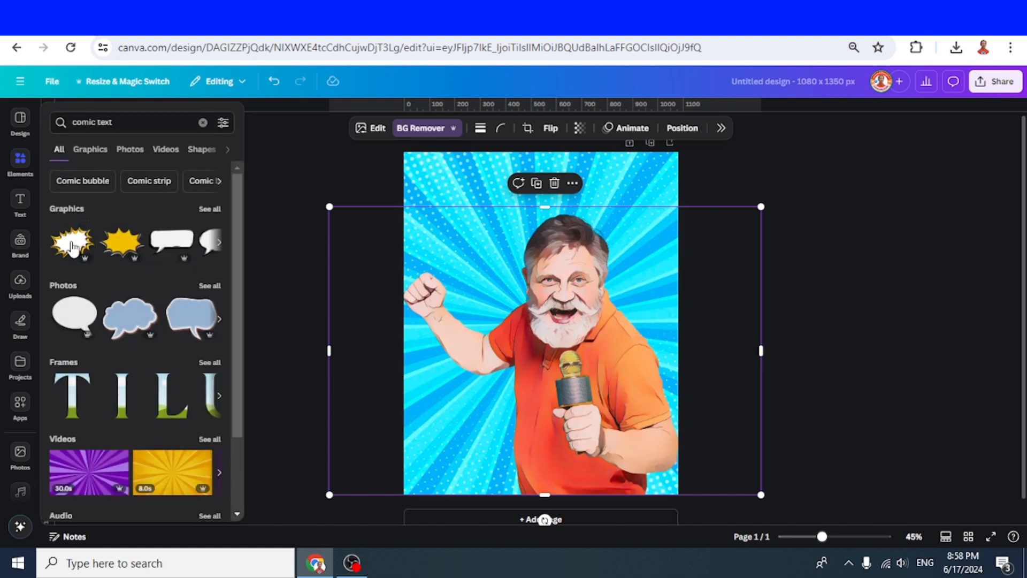
{"action": "left_click", "coordinate": [71, 244]}
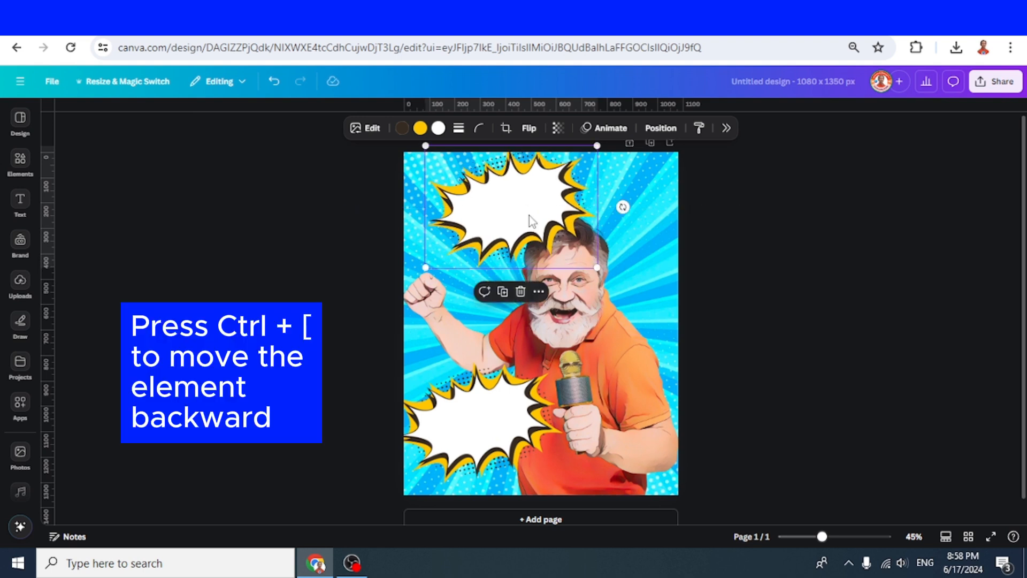
{"action": "key", "text": "ctrl+["}
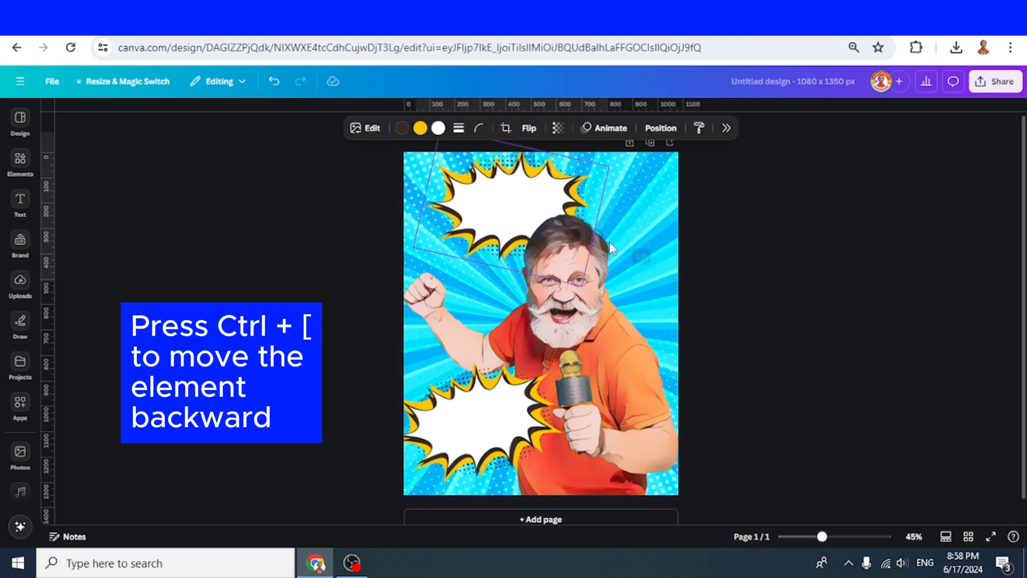